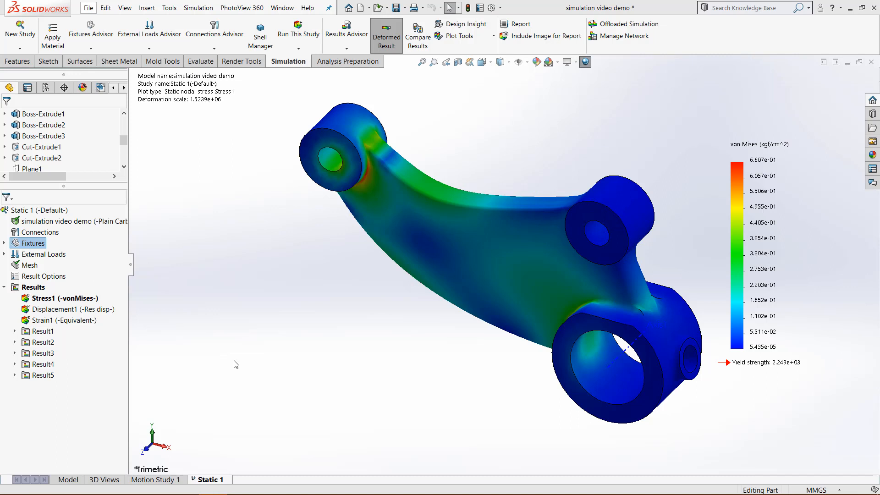
Edit the Displacement1 result and set its displacement units to inches
{"action": "left_click", "coordinate": [55, 298]}
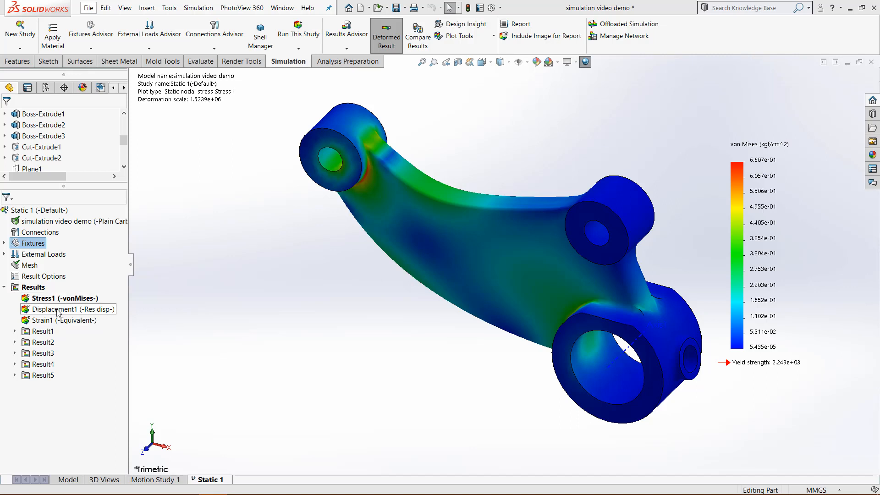
{"action": "double_click", "coordinate": [57, 309]}
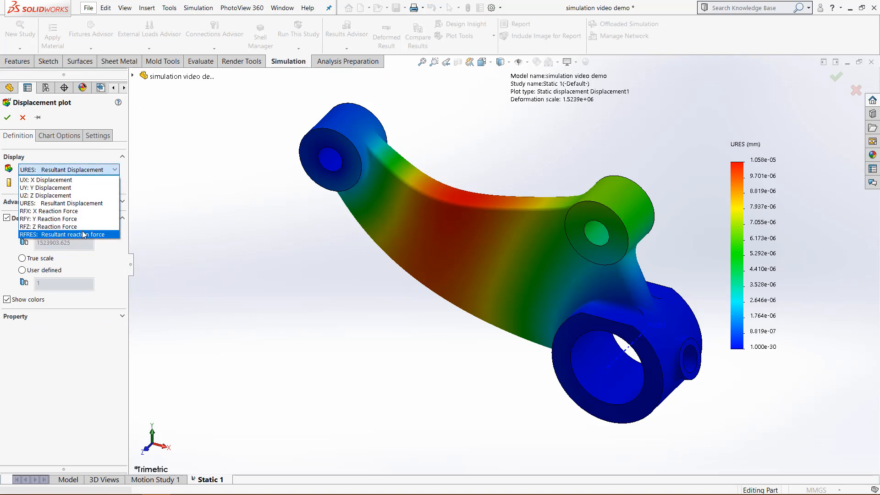
{"action": "mouse_move", "coordinate": [87, 203]}
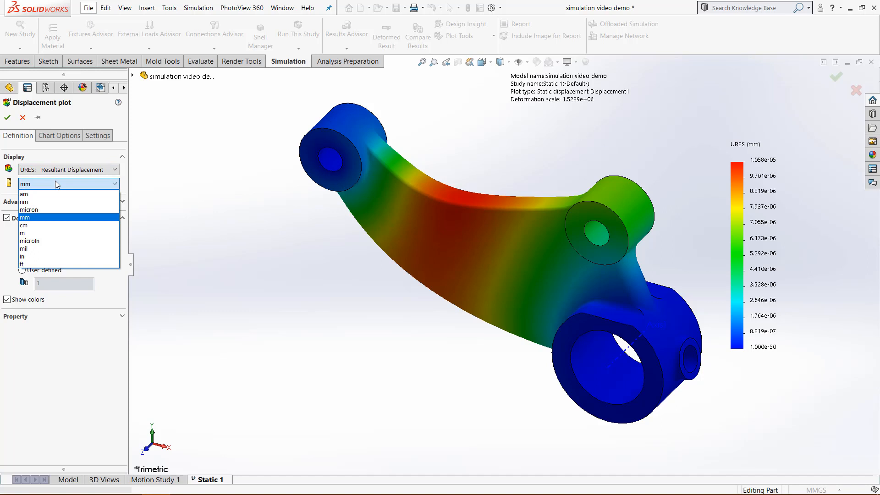
{"action": "mouse_move", "coordinate": [808, 471]}
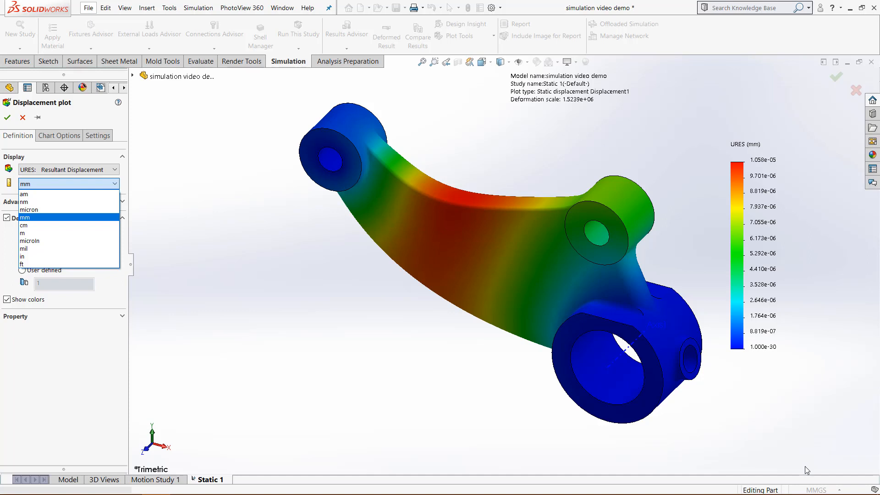
{"action": "left_click", "coordinate": [22, 257]}
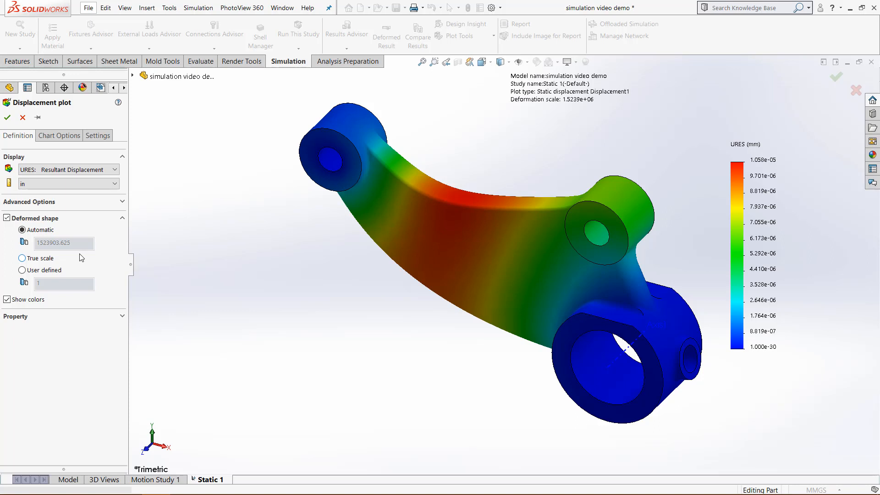
{"action": "mouse_move", "coordinate": [49, 265]}
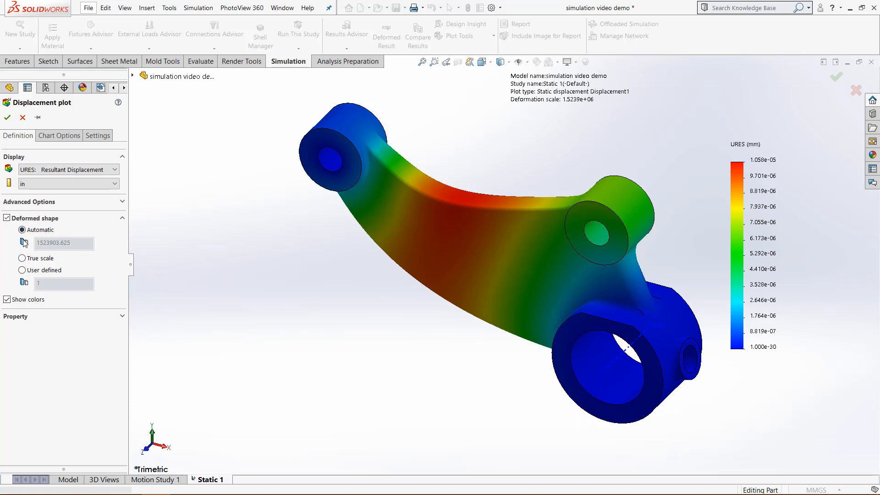
{"action": "mouse_move", "coordinate": [24, 242]}
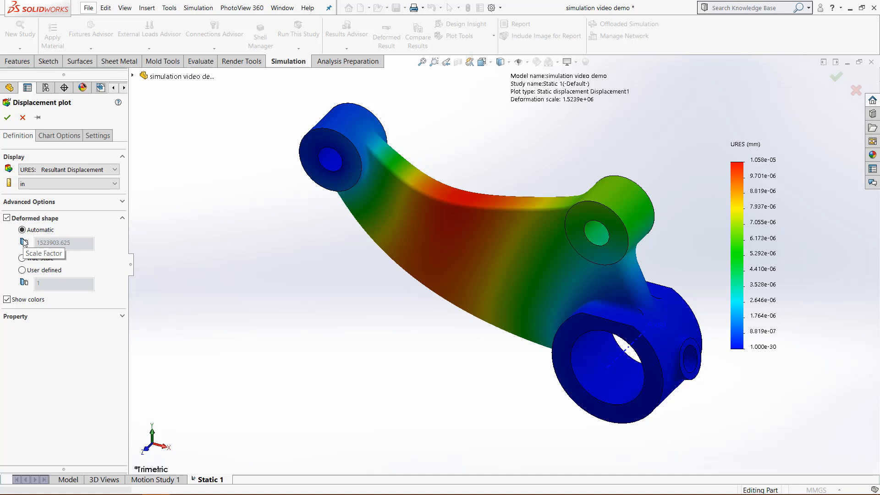
{"action": "mouse_move", "coordinate": [56, 184]}
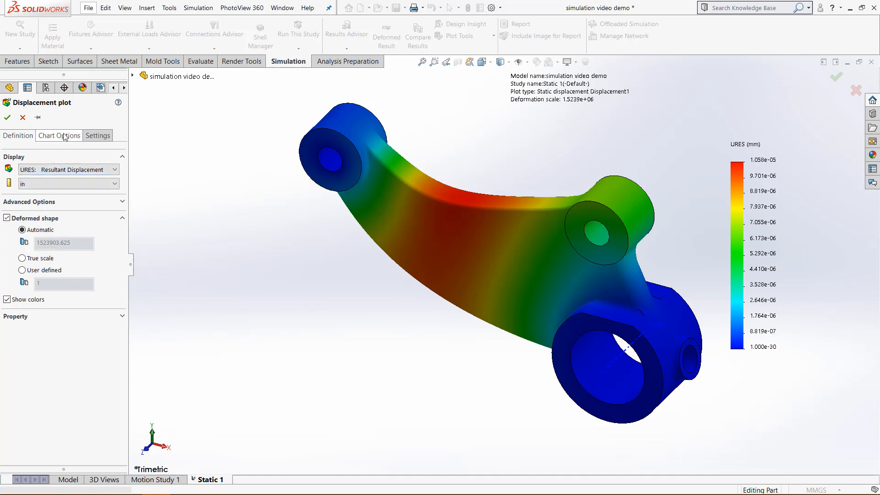
Apply the inch units, then reopen Displacement1 and go to its Chart Options
{"action": "left_click", "coordinate": [58, 136]}
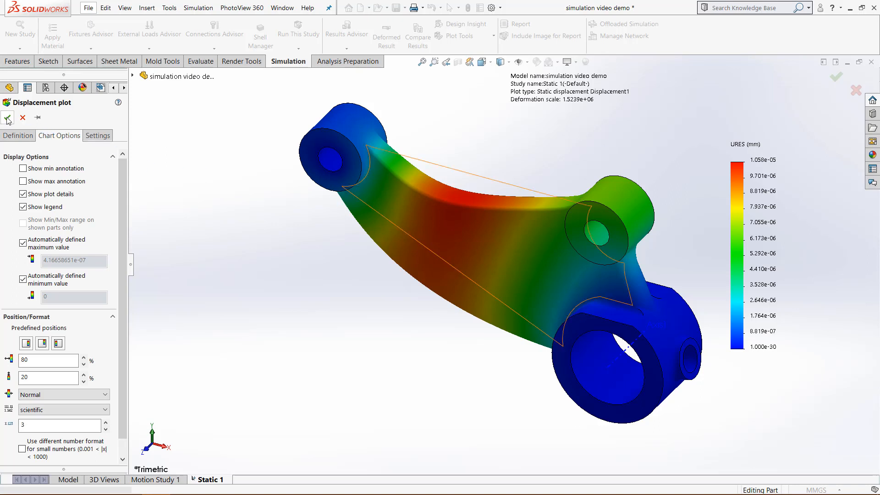
{"action": "left_click", "coordinate": [8, 118]}
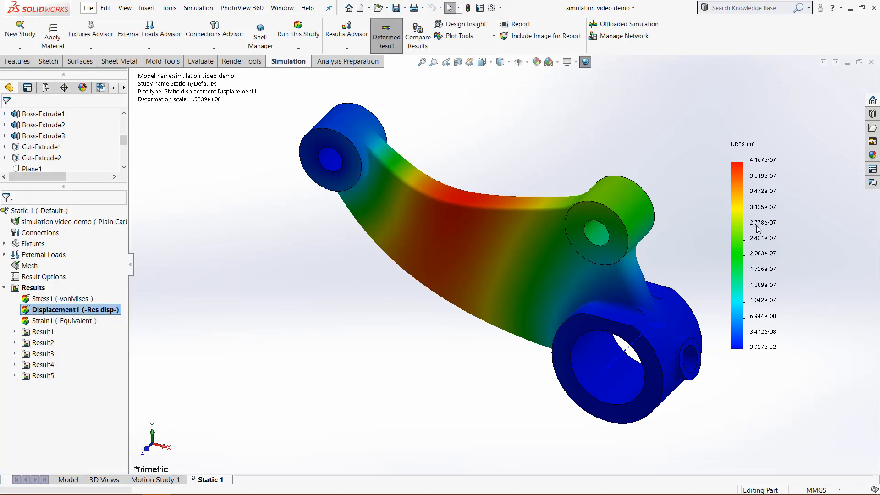
{"action": "double_click", "coordinate": [70, 310]}
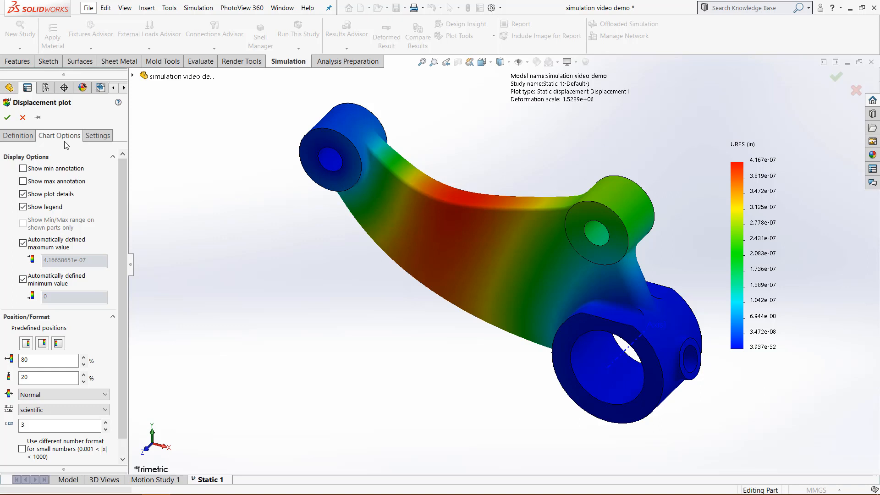
{"action": "left_click", "coordinate": [22, 169]}
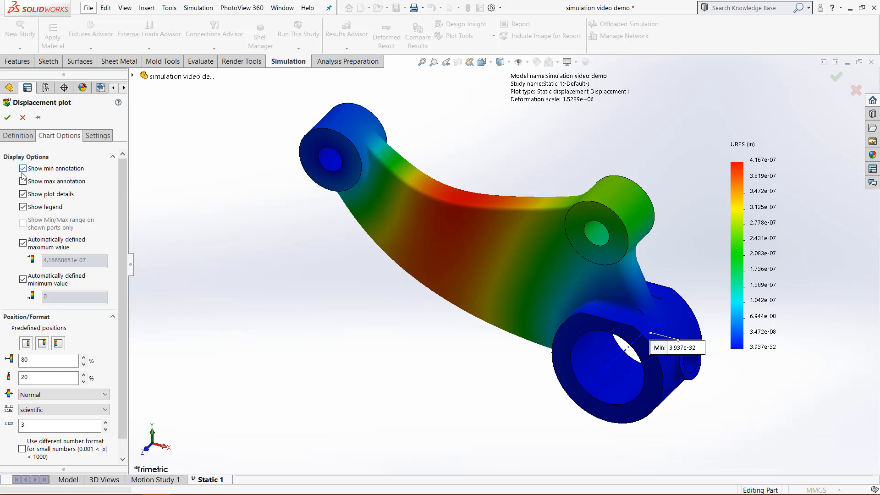
Show only the Max 4.167e-07 annotation, leaving the min annotation and plot details off
{"action": "left_click", "coordinate": [23, 180]}
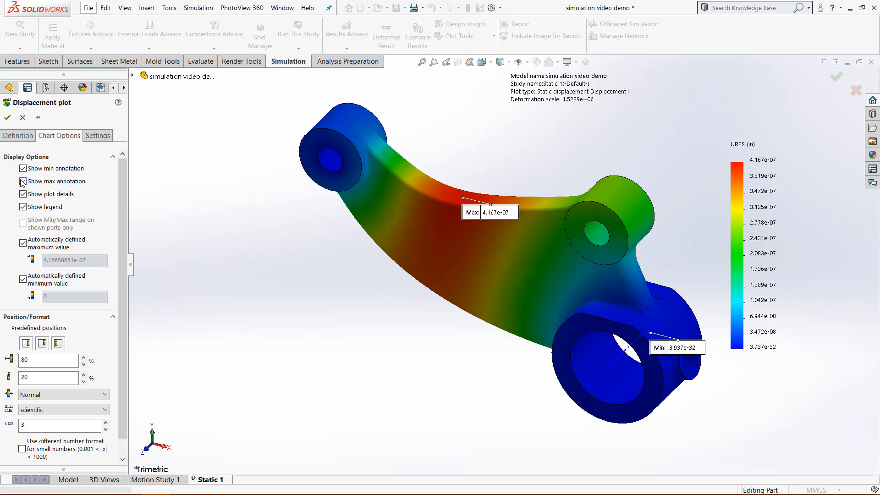
{"action": "left_click", "coordinate": [22, 181]}
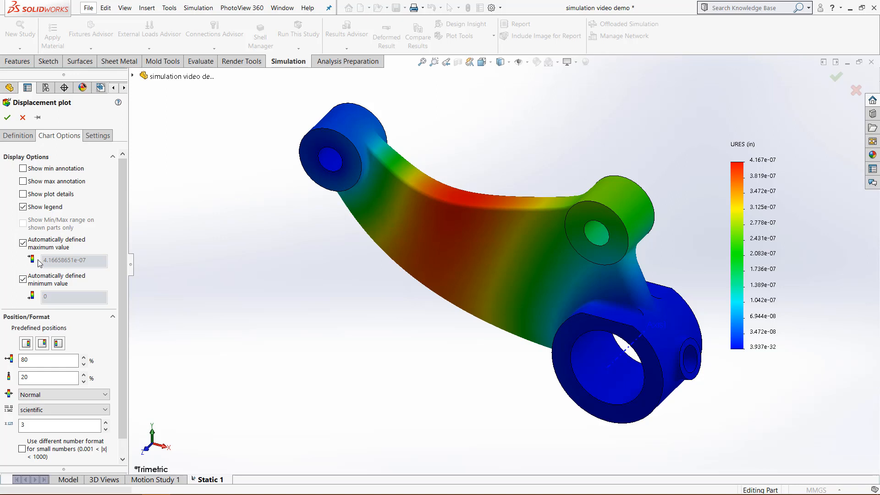
{"action": "mouse_move", "coordinate": [578, 352]}
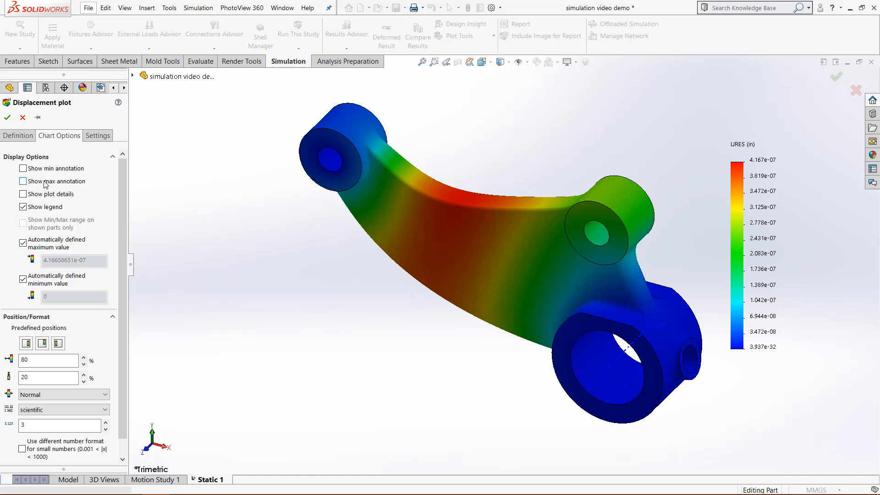
{"action": "left_click", "coordinate": [23, 181]}
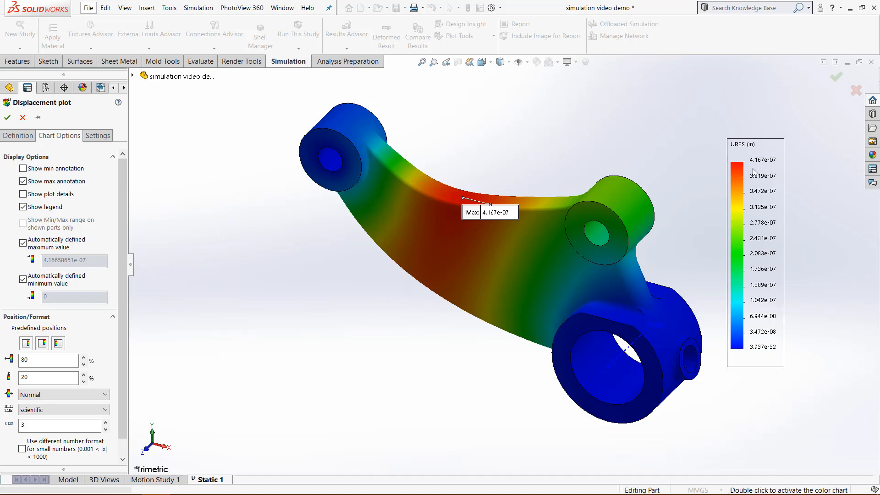
{"action": "mouse_move", "coordinate": [765, 163]}
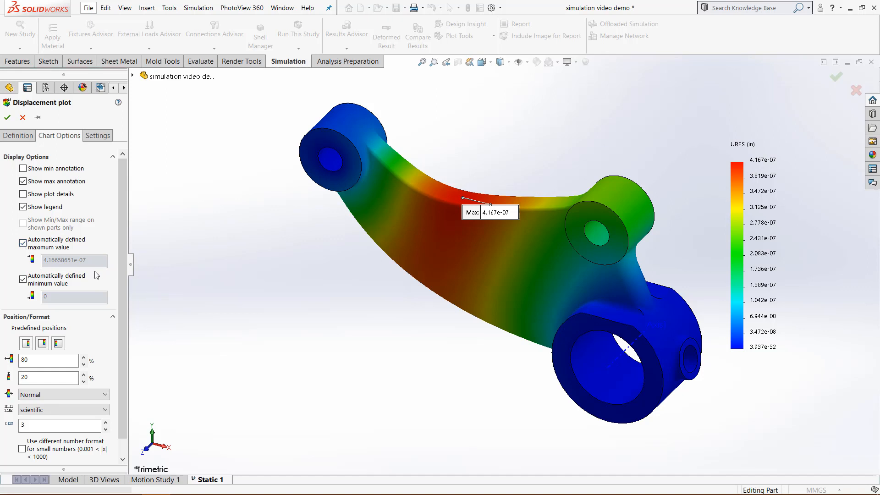
{"action": "mouse_move", "coordinate": [63, 252]}
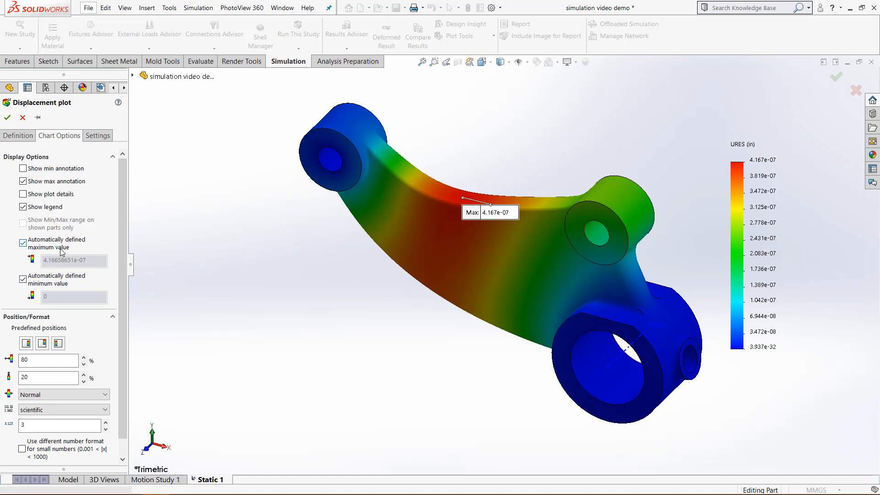
Enable a custom legend maximum and enter 4.5 for it
{"action": "left_click", "coordinate": [22, 242]}
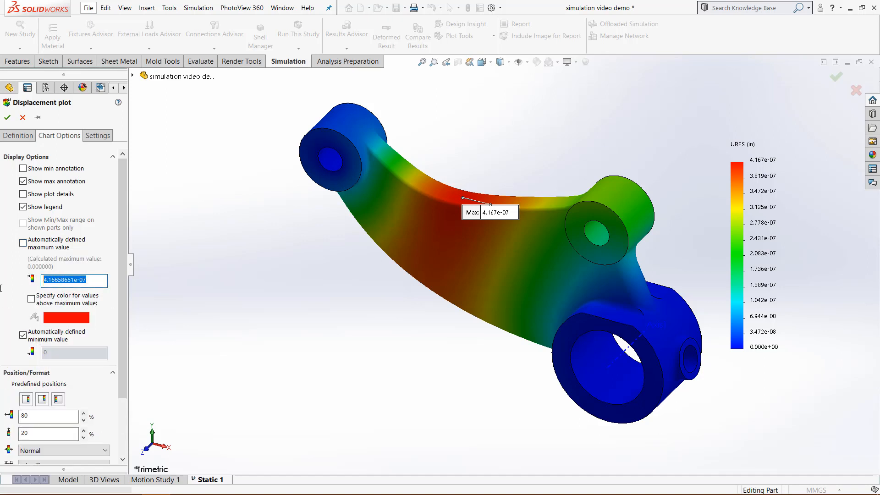
{"action": "type", "text": "4.5"}
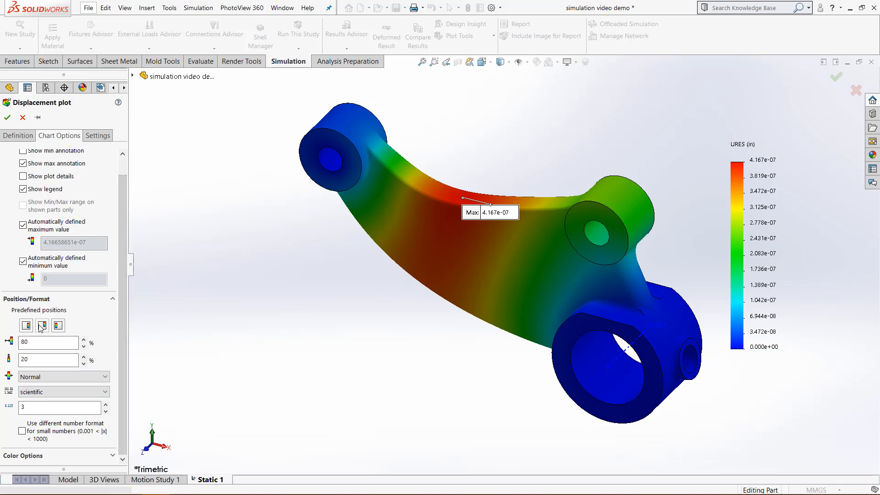
Keep the legend on the right and show values as floating-point numbers with 13 decimals
{"action": "left_click", "coordinate": [58, 325]}
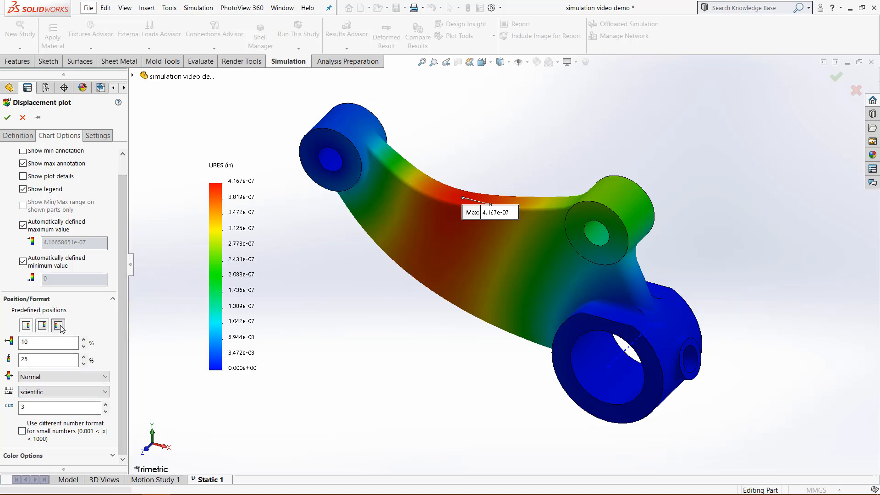
{"action": "left_click", "coordinate": [25, 326]}
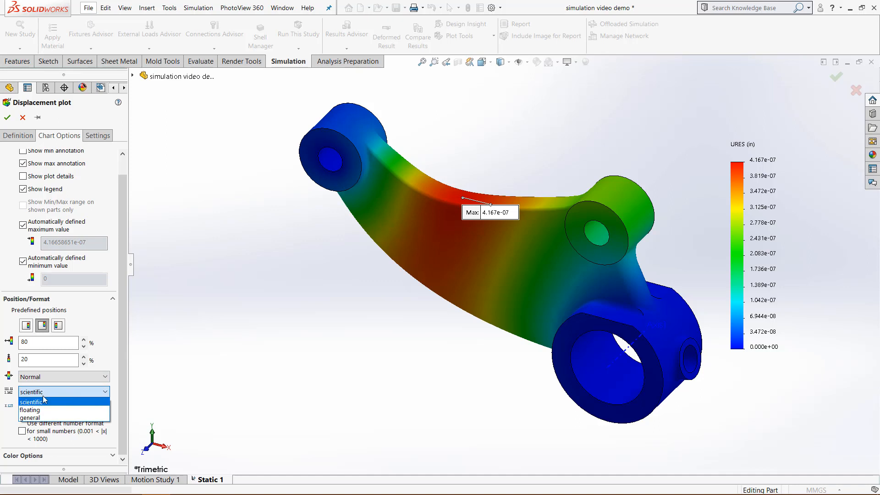
{"action": "left_click", "coordinate": [31, 410]}
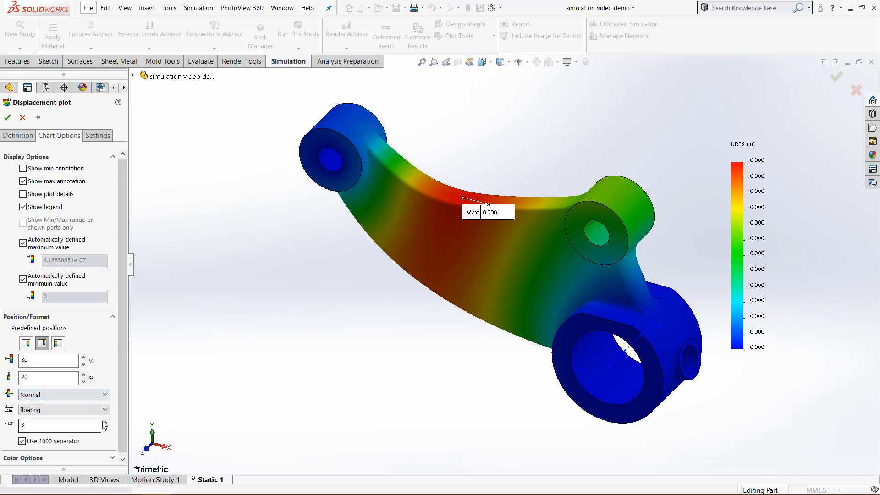
{"action": "left_click", "coordinate": [104, 423]}
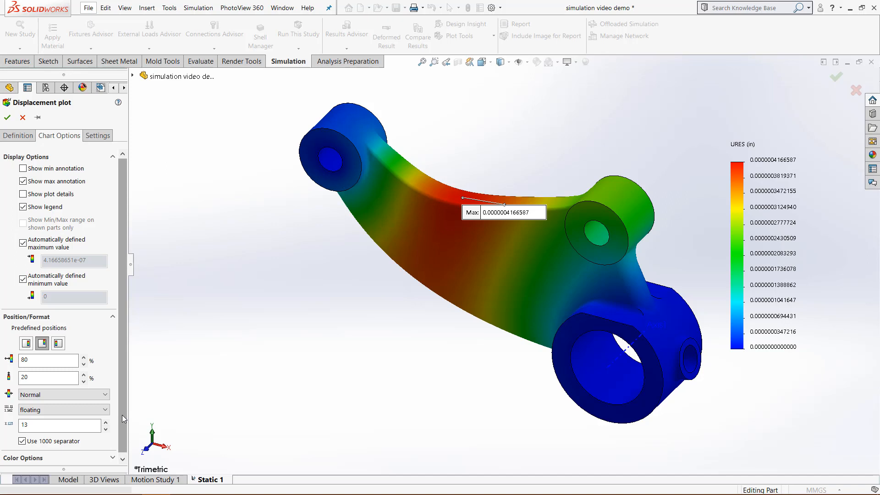
{"action": "left_click", "coordinate": [18, 135]}
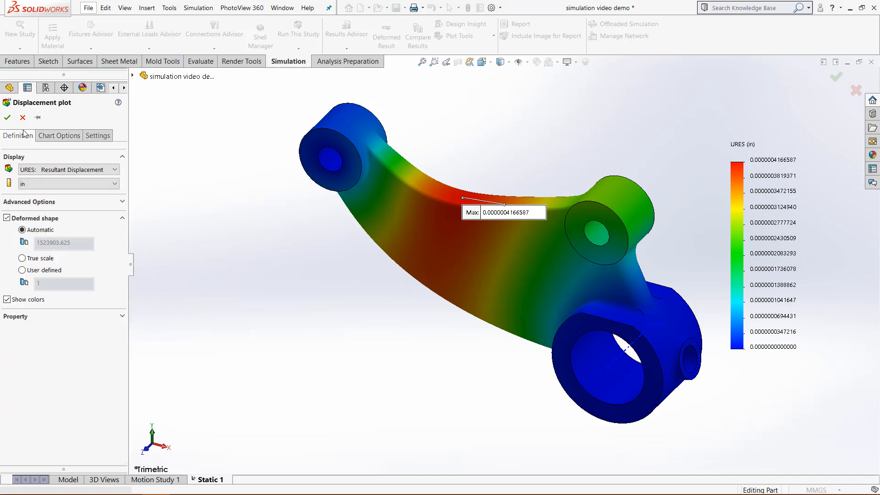
{"action": "mouse_move", "coordinate": [123, 319]}
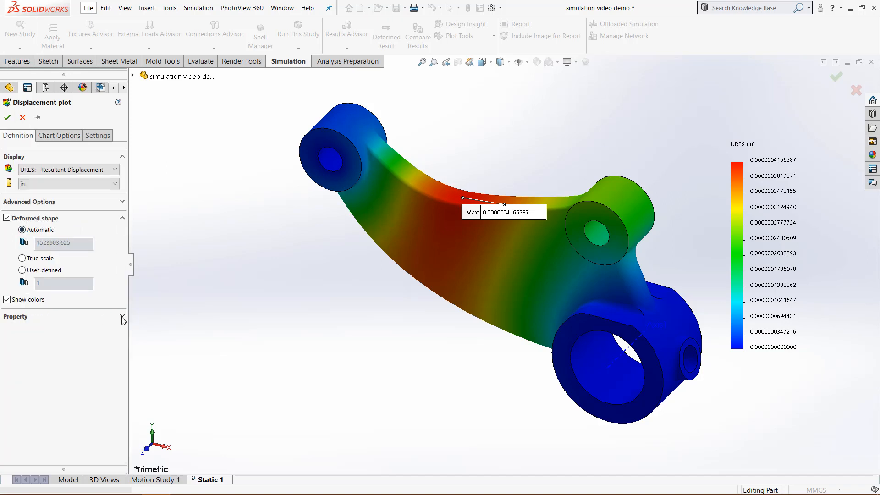
Title the plot 'Displacement Plot' under Property and apply the plot settings
{"action": "left_click", "coordinate": [122, 317]}
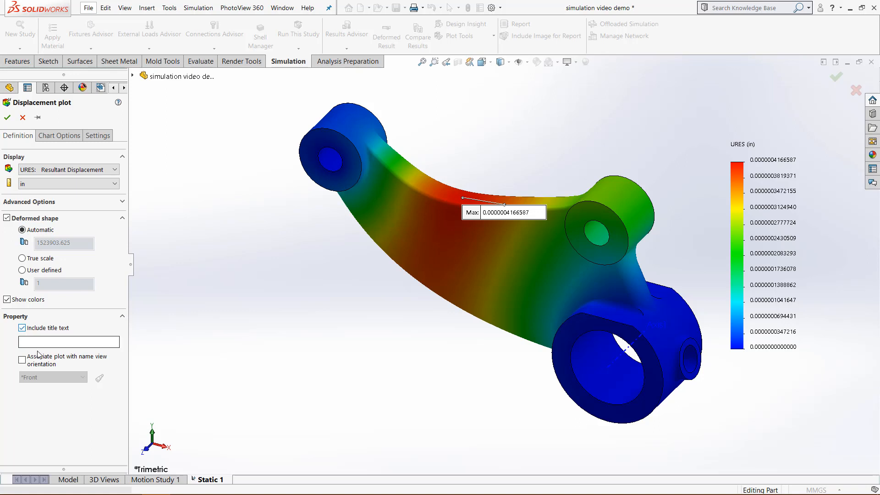
{"action": "left_click", "coordinate": [69, 342]}
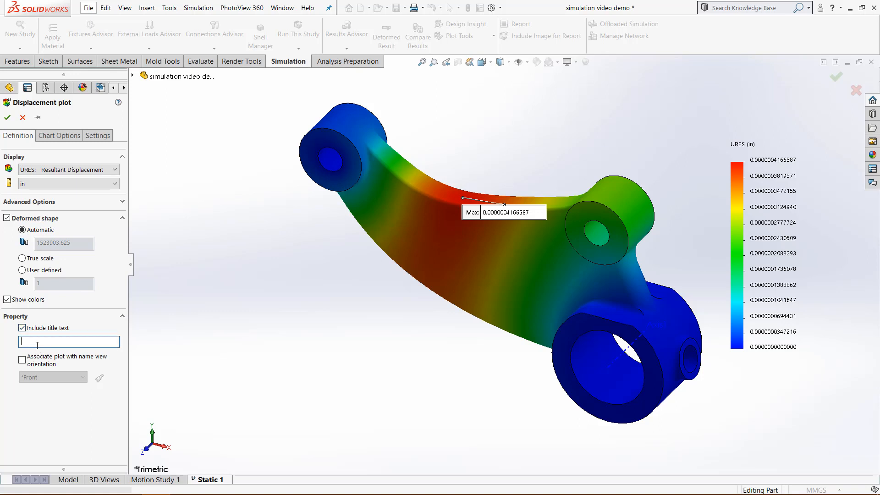
{"action": "type", "text": "Displacement Plot"}
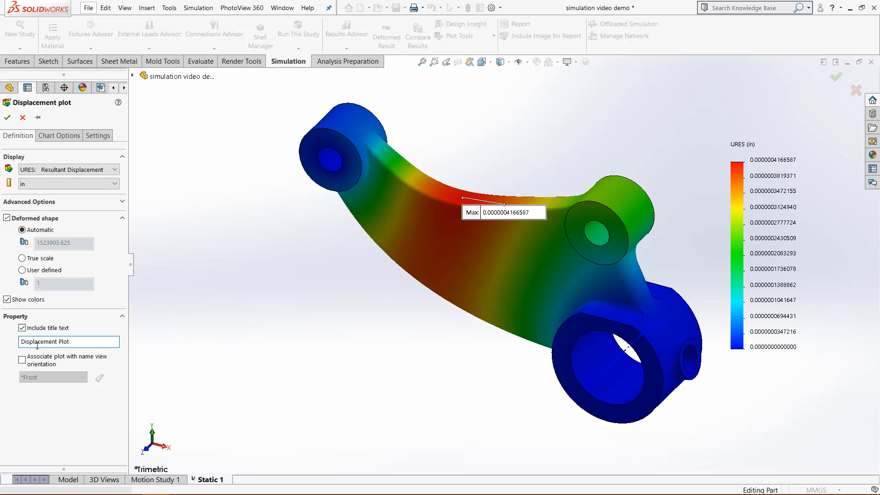
{"action": "mouse_move", "coordinate": [7, 117]}
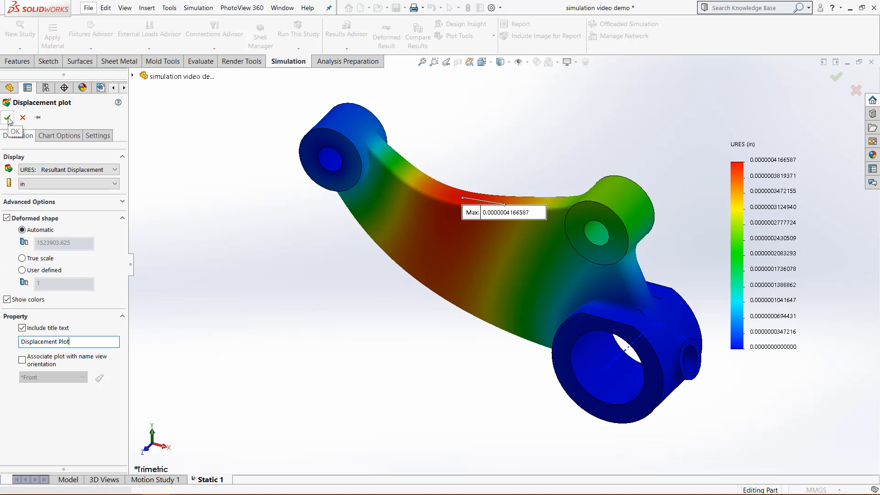
{"action": "left_click", "coordinate": [7, 117]}
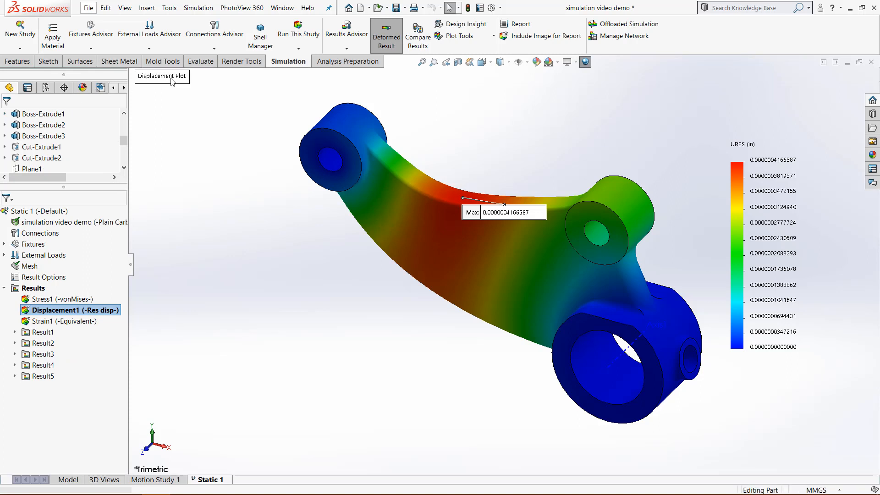
{"action": "double_click", "coordinate": [70, 310]}
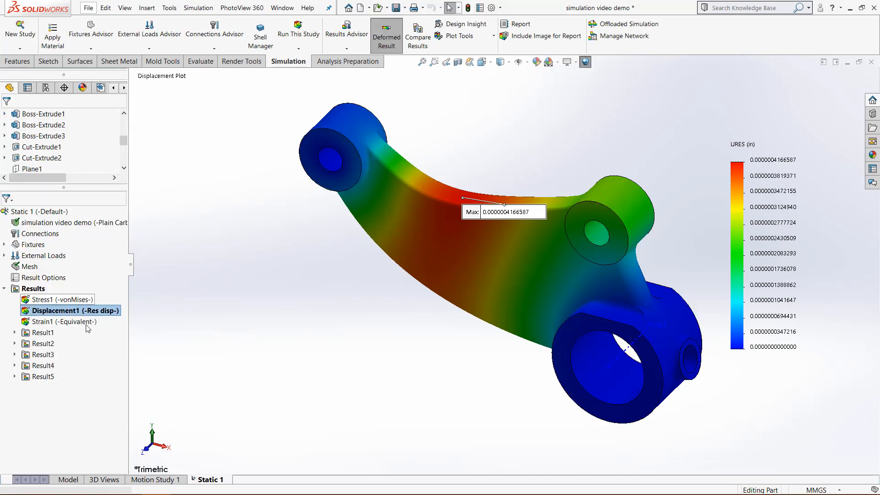
{"action": "right_click", "coordinate": [64, 310]}
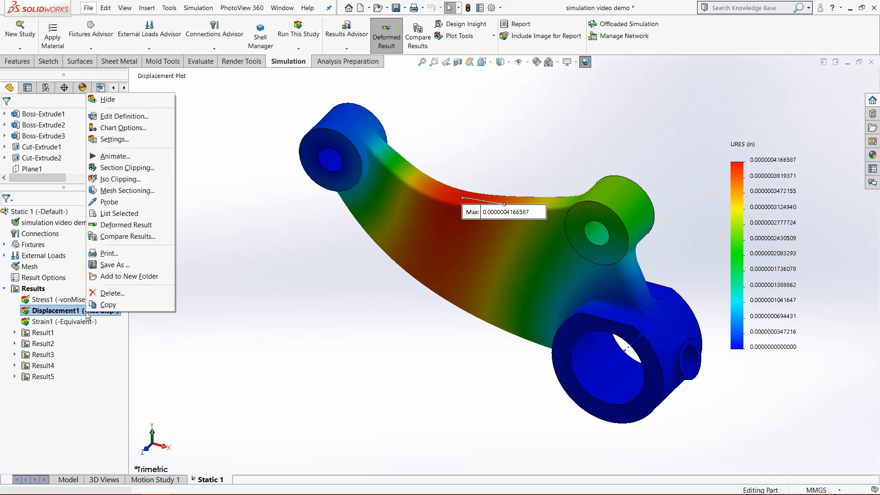
{"action": "mouse_move", "coordinate": [106, 256]}
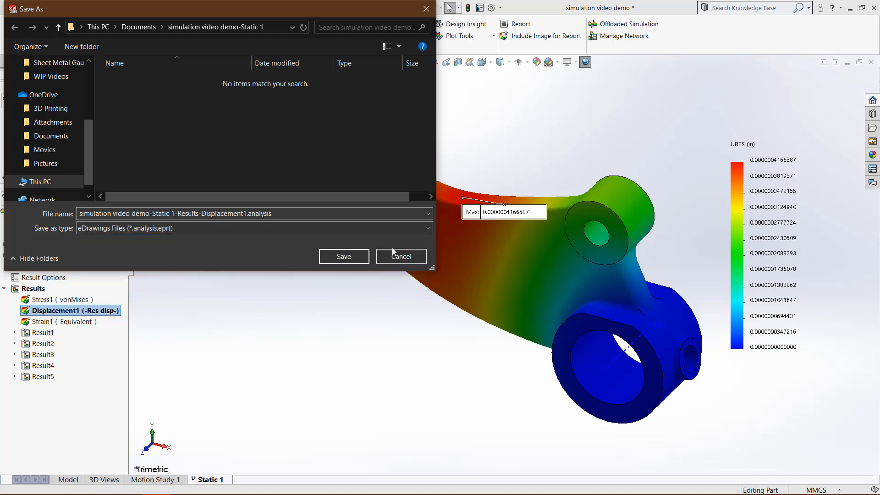
{"action": "mouse_move", "coordinate": [246, 271]}
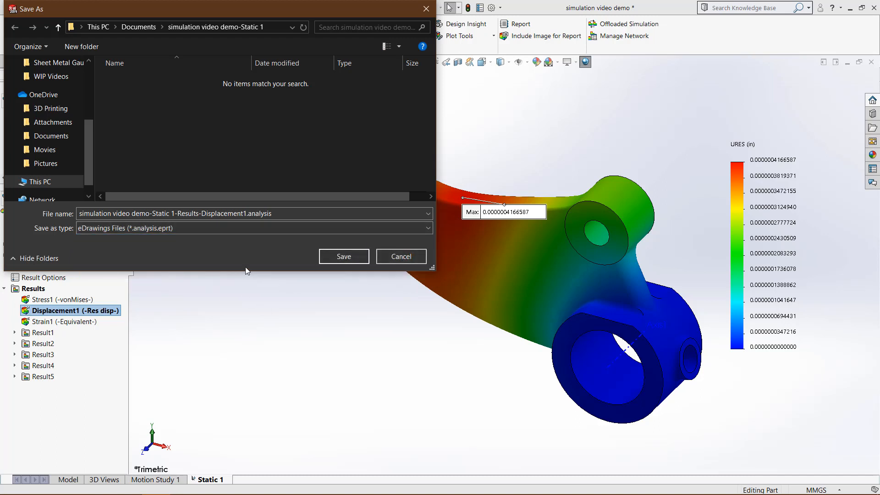
{"action": "left_click", "coordinate": [402, 257]}
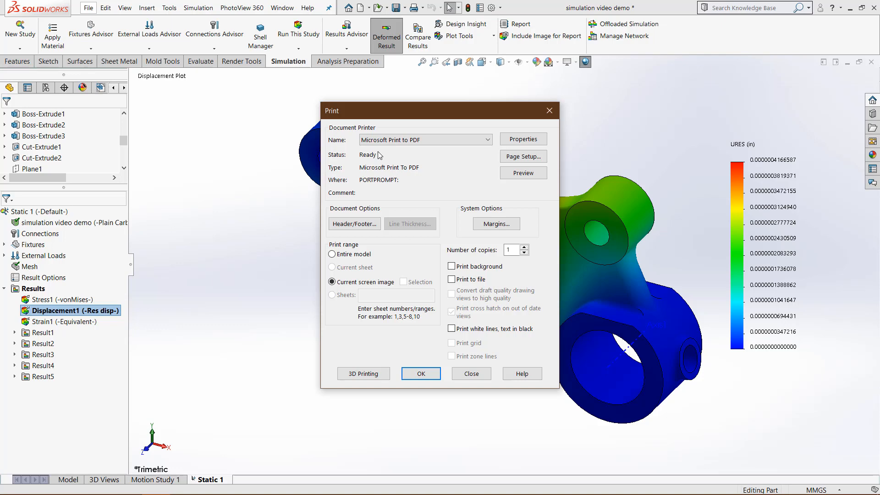
{"action": "mouse_move", "coordinate": [471, 374]}
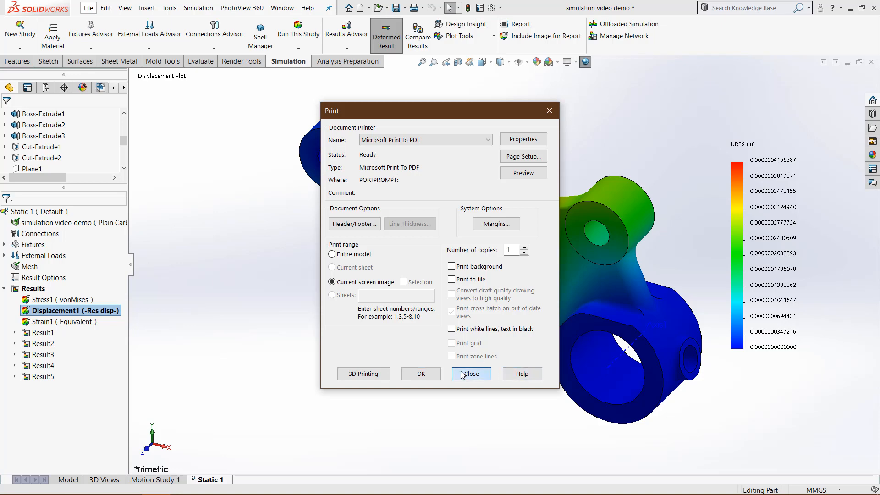
{"action": "left_click", "coordinate": [471, 374]}
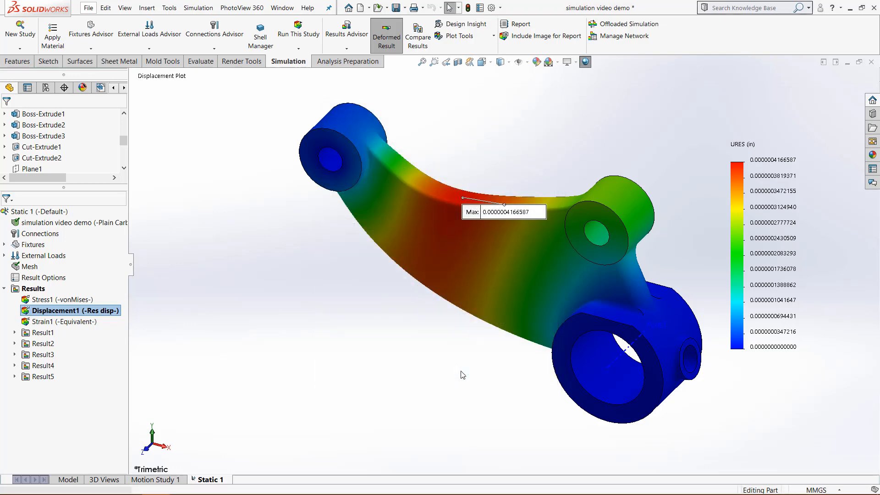